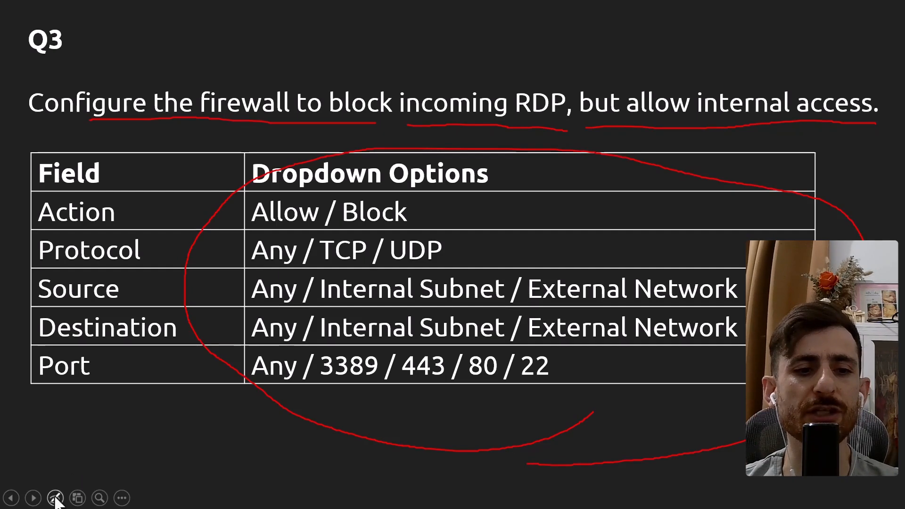
Step: Bring up the Slide Show pen menu to reach Erase All Ink on Slide
{"action": "left_click", "coordinate": [55, 498]}
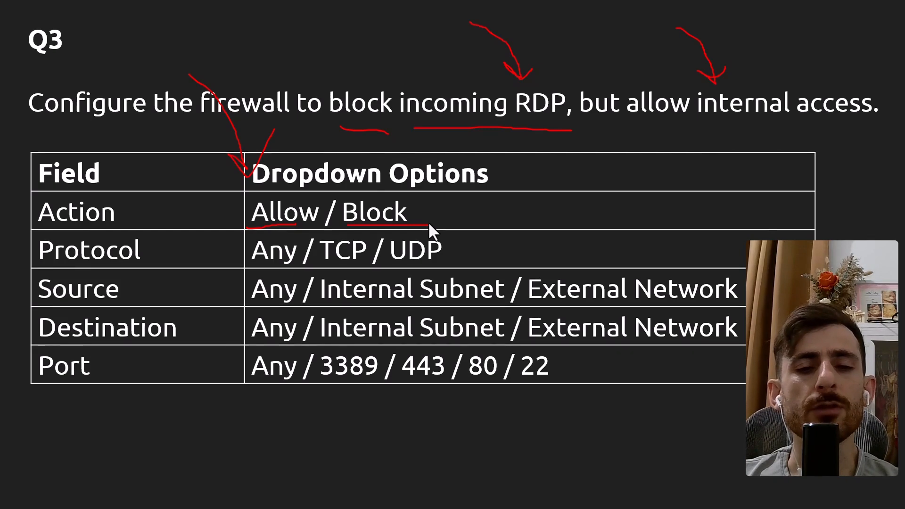
{"action": "mouse_move", "coordinate": [629, 135]}
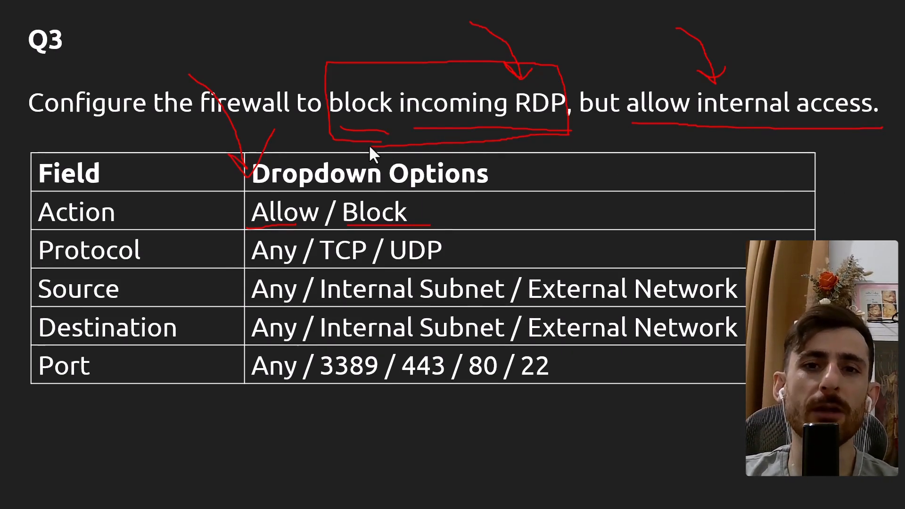
{"action": "mouse_move", "coordinate": [381, 148]}
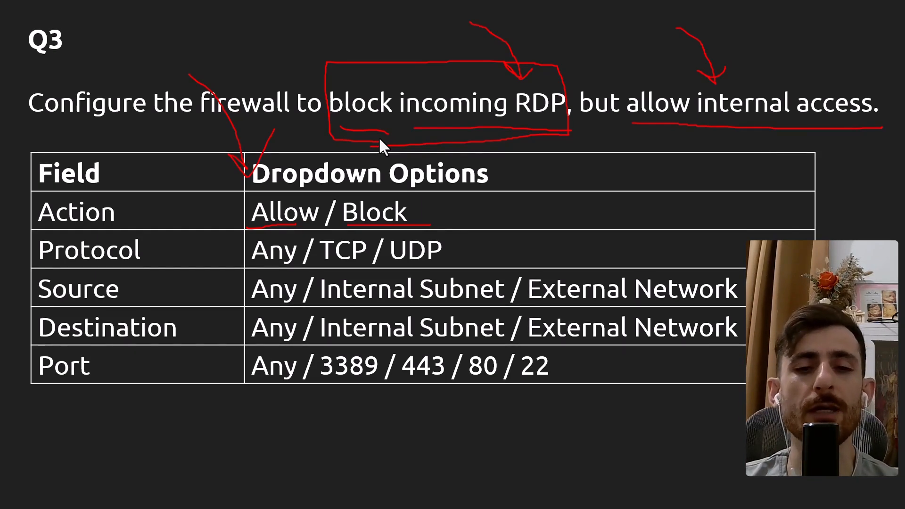
{"action": "mouse_move", "coordinate": [400, 153]}
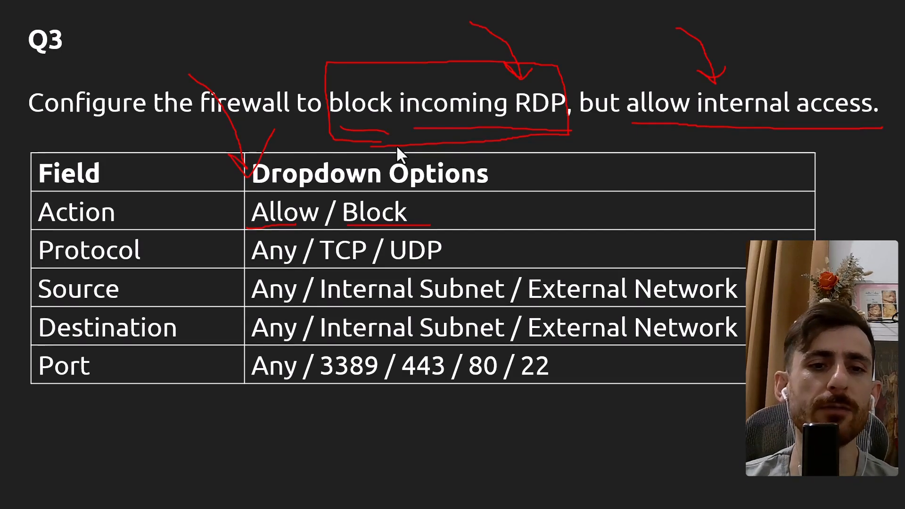
{"action": "mouse_move", "coordinate": [425, 229]}
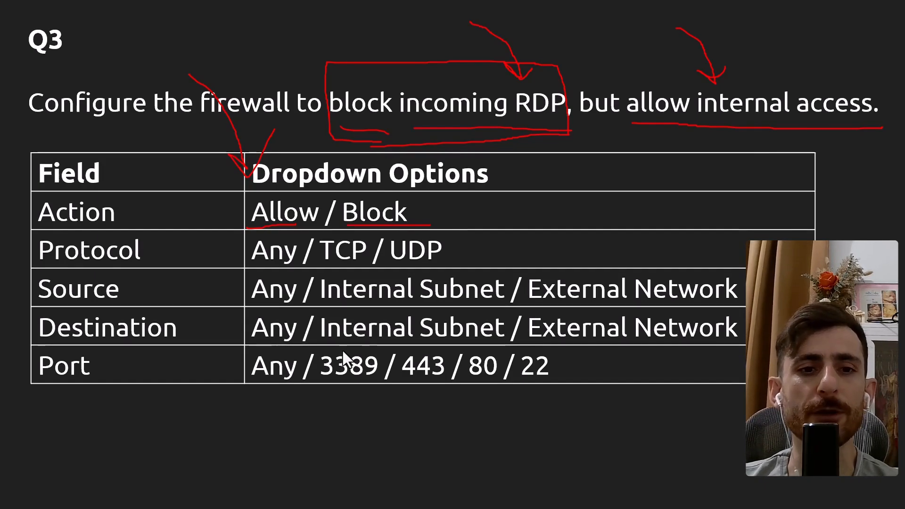
Step: Erase all red ink from the Q3 firewall slide via the pen menu
{"action": "left_click", "coordinate": [55, 498]}
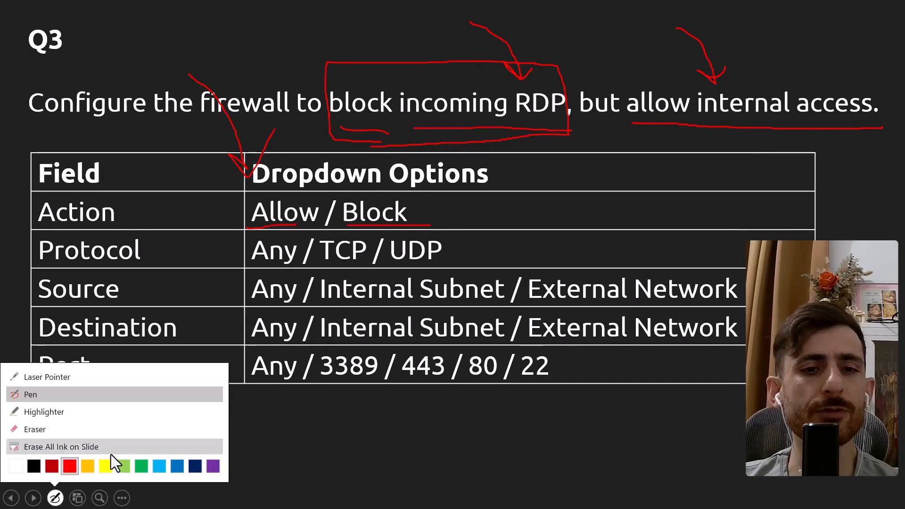
{"action": "left_click", "coordinate": [59, 446]}
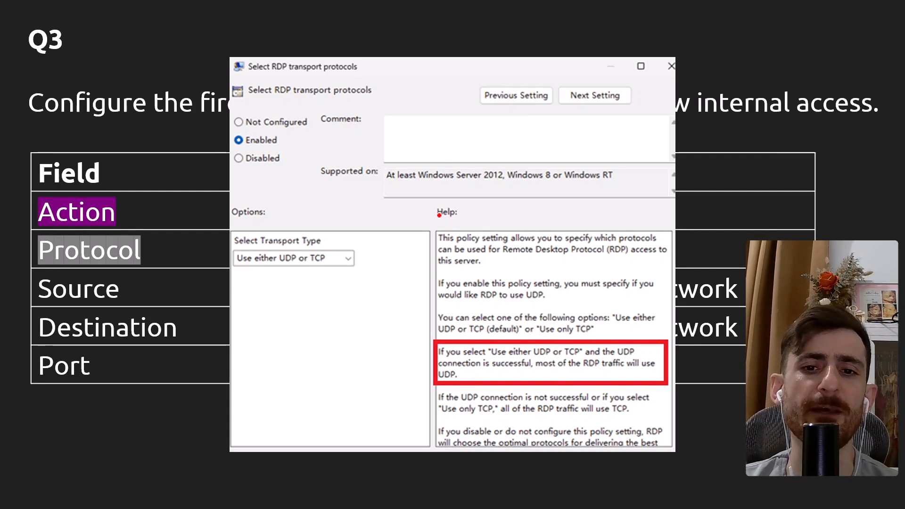
{"action": "mouse_move", "coordinate": [387, 352]}
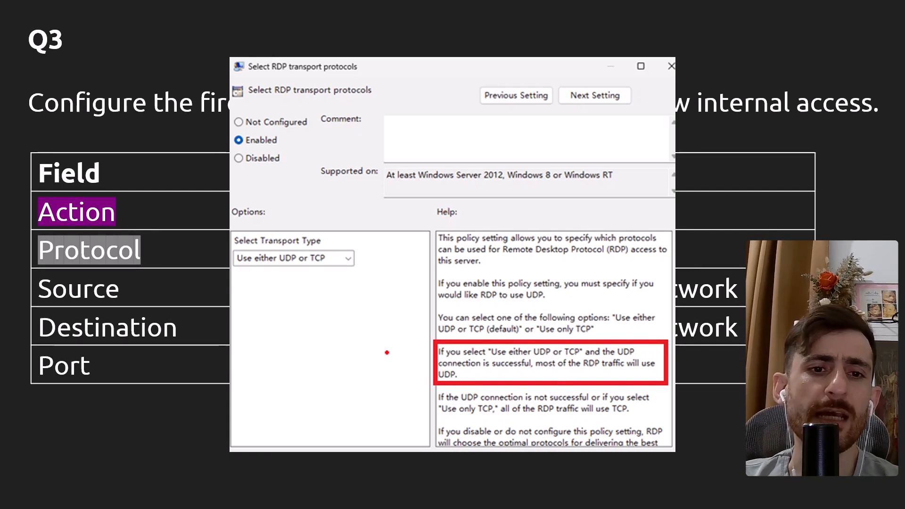
{"action": "mouse_move", "coordinate": [355, 347]}
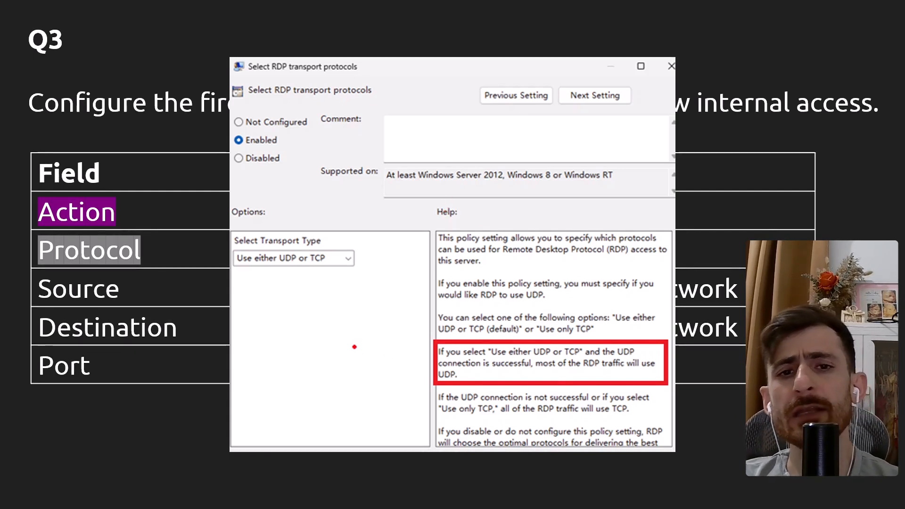